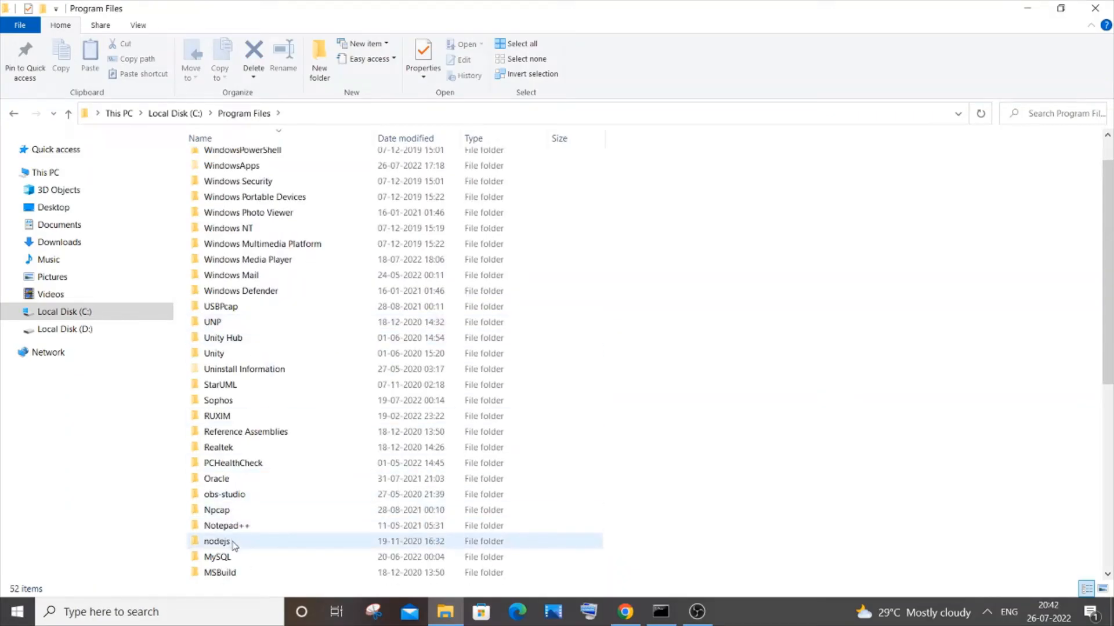
Open C:\Program Files\nodejs, copy its folder path, and search Windows for 'envi'.
double_click(216, 541)
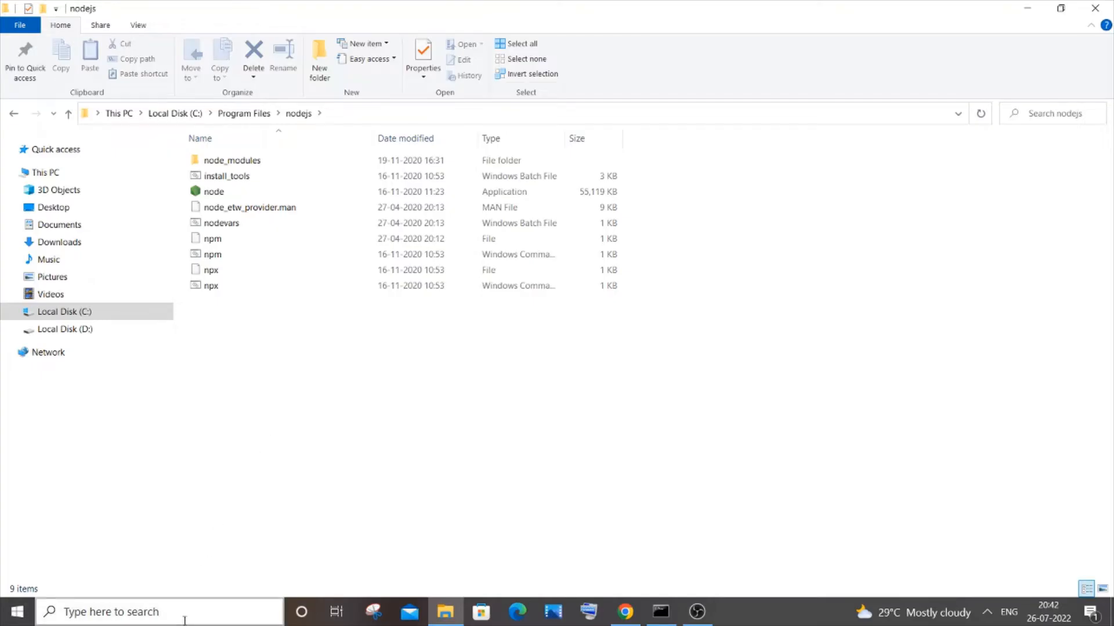
type("nodejs")
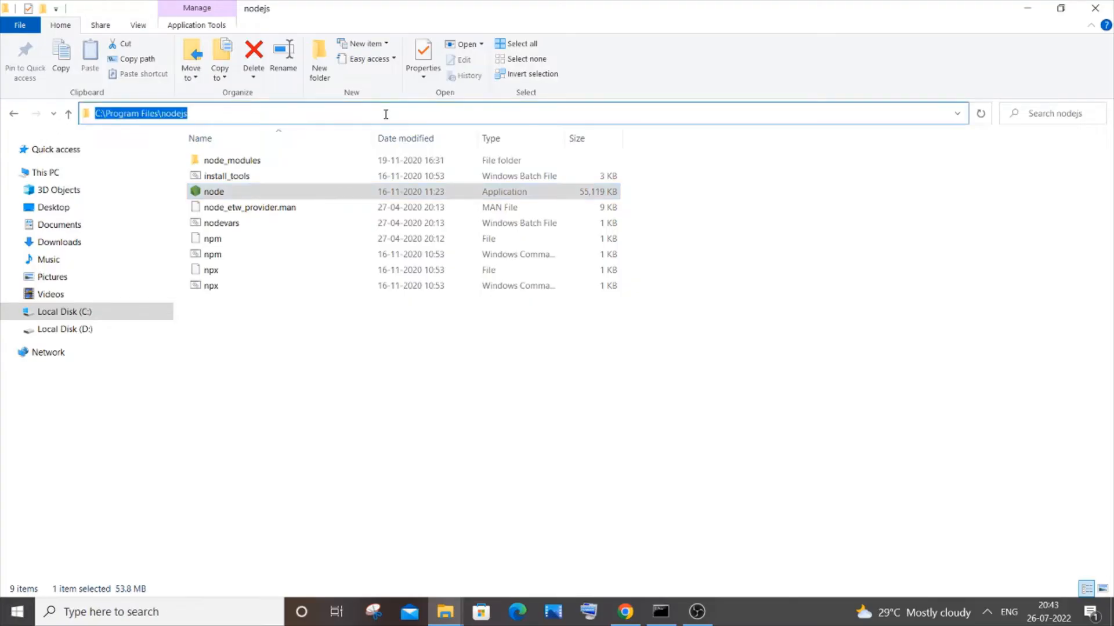
type("envi")
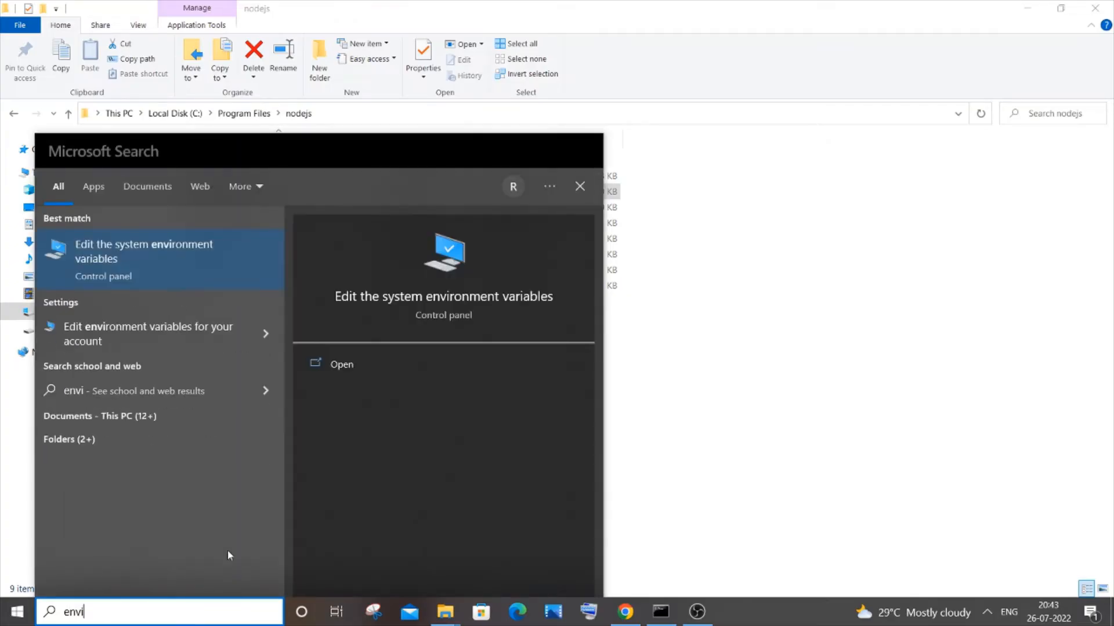
mouse_move(341, 364)
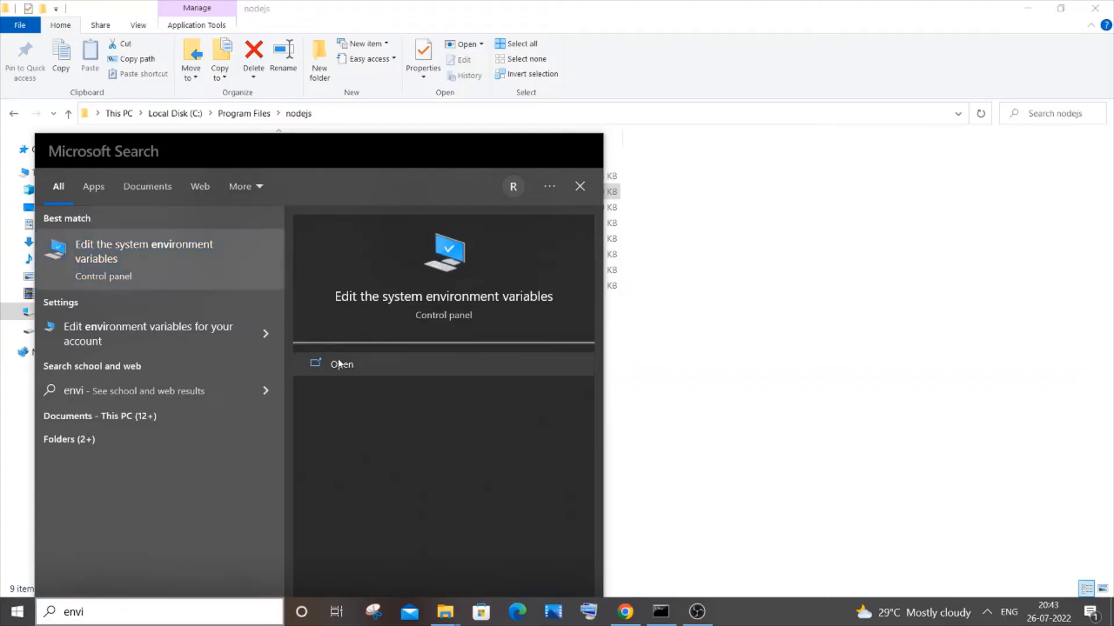
Open 'Edit the system environment variables' from the search results.
left_click(144, 251)
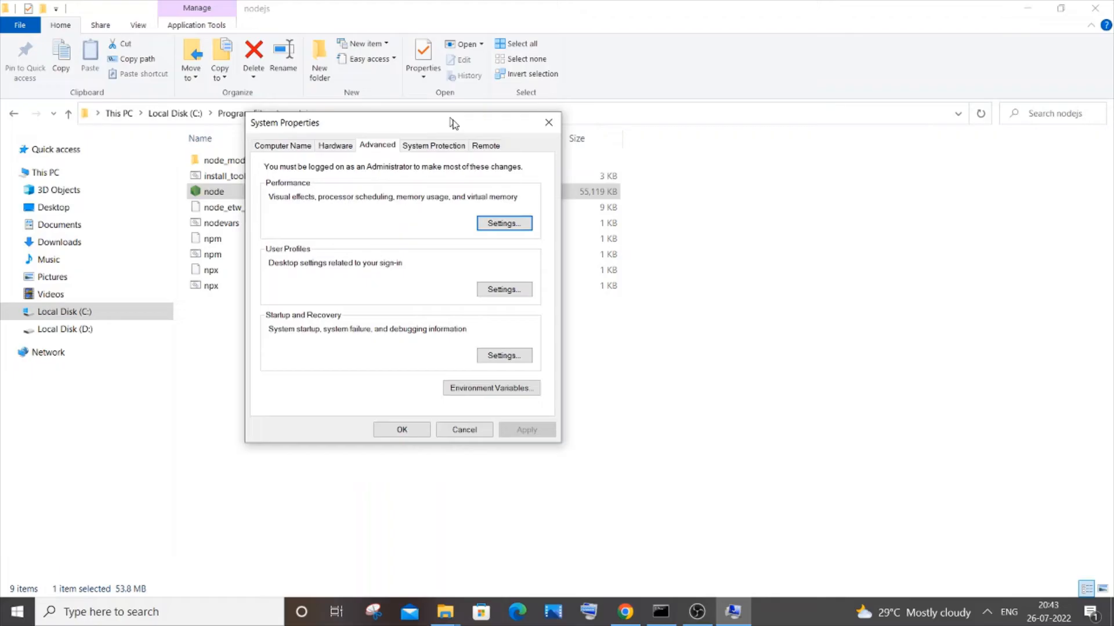
Show the Environment Variables dialog and select the system 'path' variable.
left_click(490, 388)
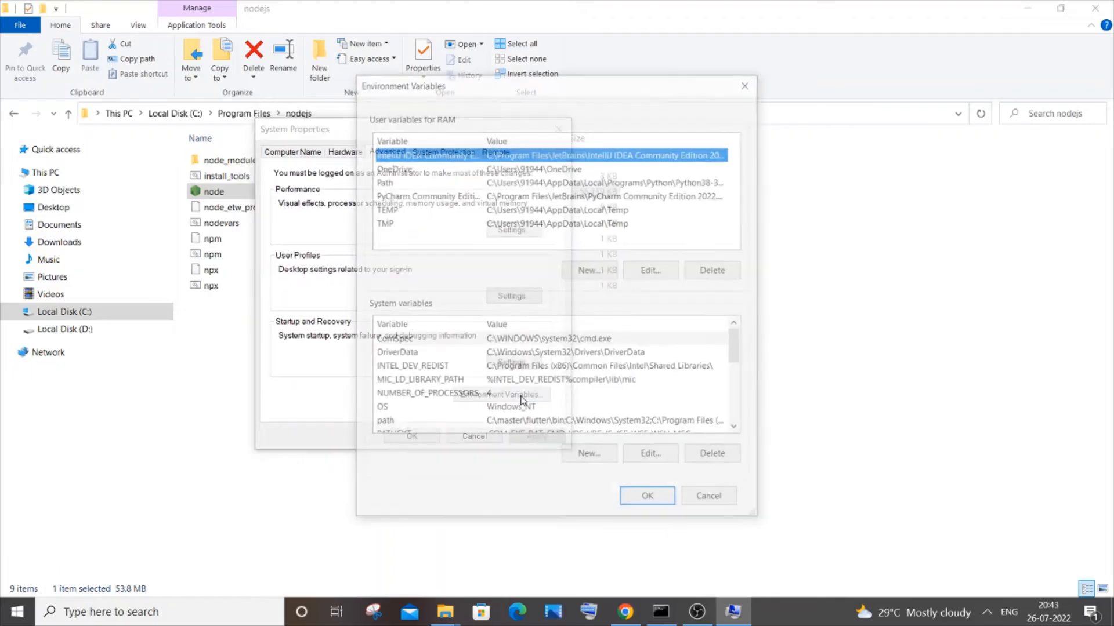
left_click(384, 423)
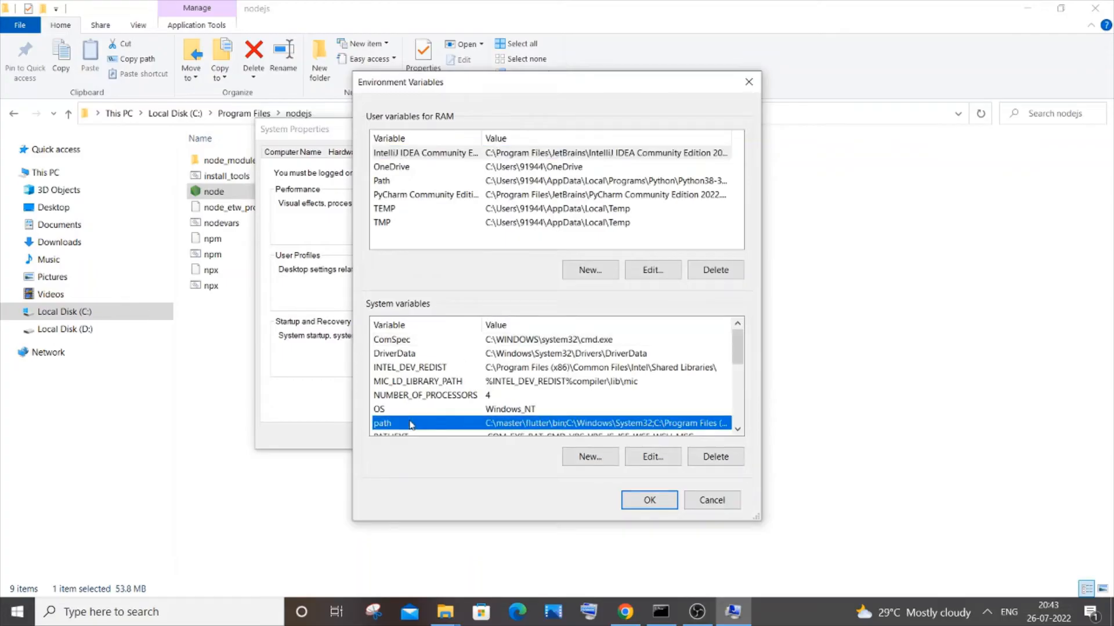